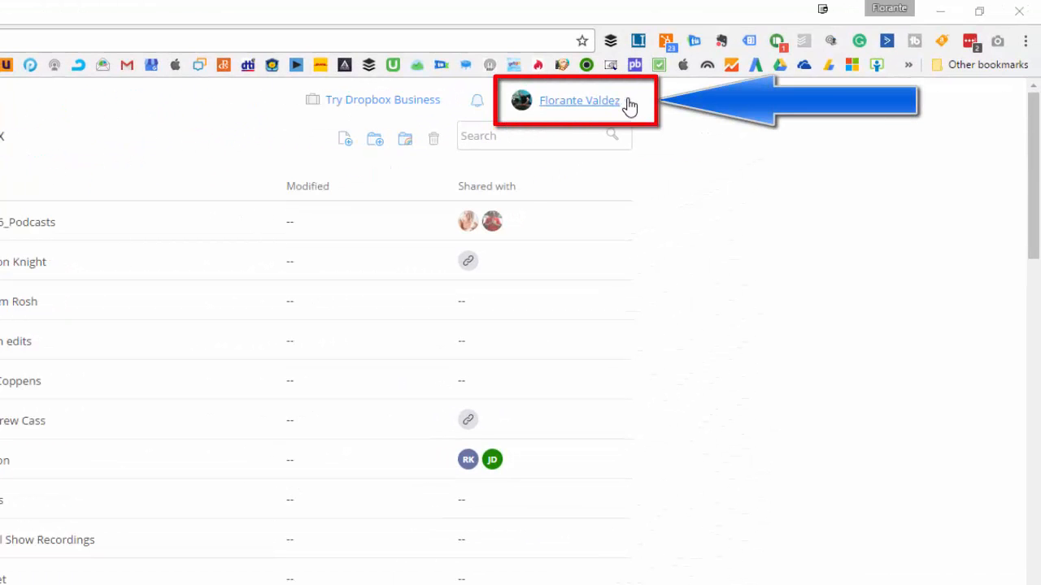
Choose Settings from the account name menu at the top right.
left_click(578, 100)
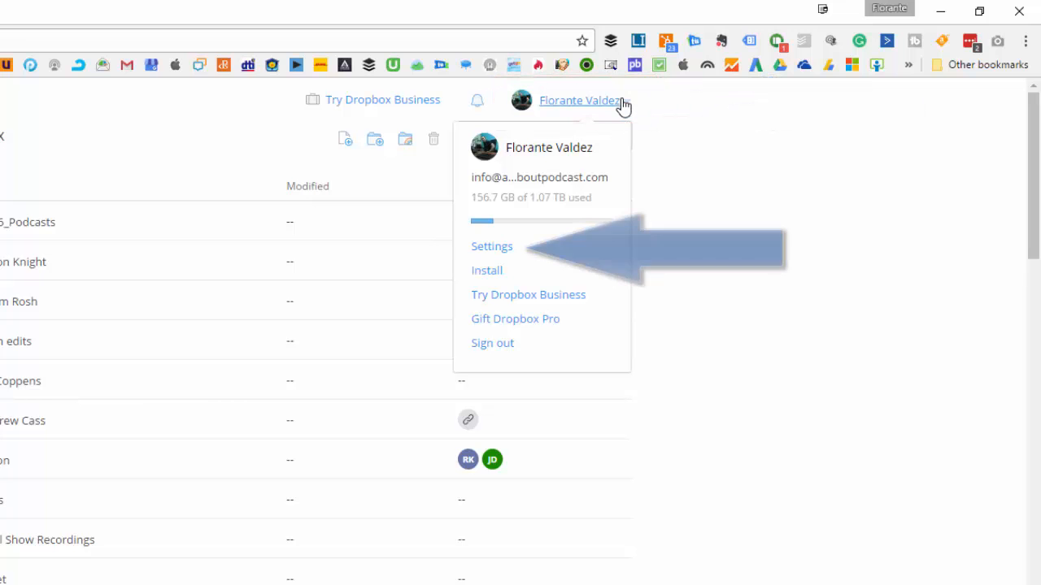
mouse_move(492, 250)
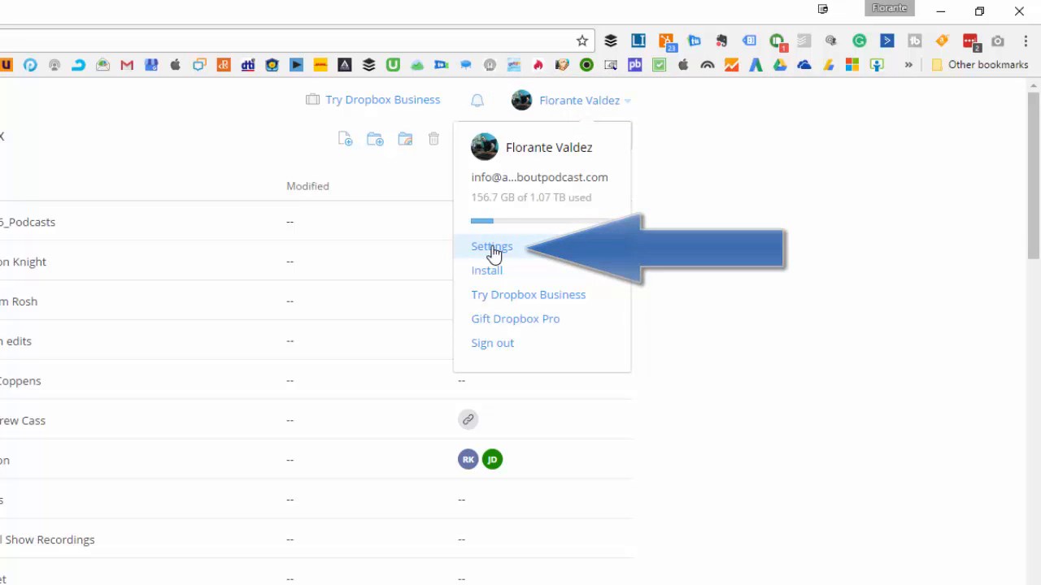
left_click(491, 246)
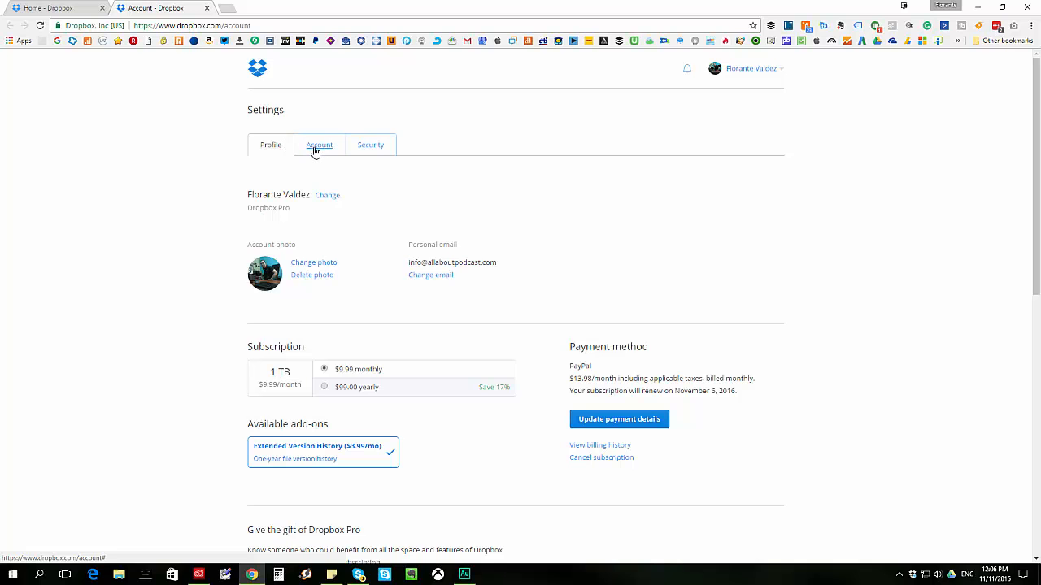
mouse_move(388, 181)
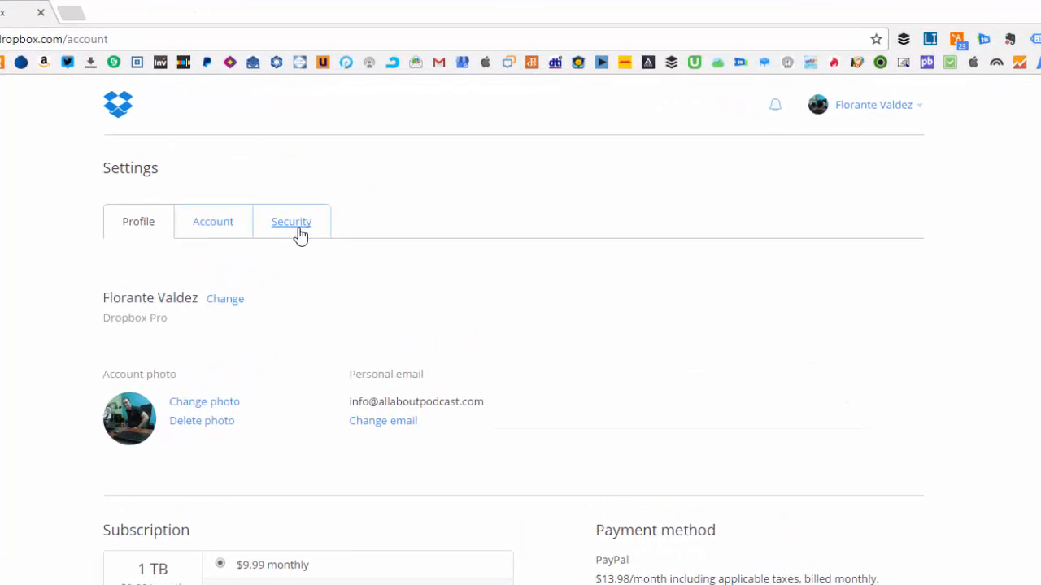
On the Security tab, enable two-step verification and start the setup with Get started.
left_click(292, 221)
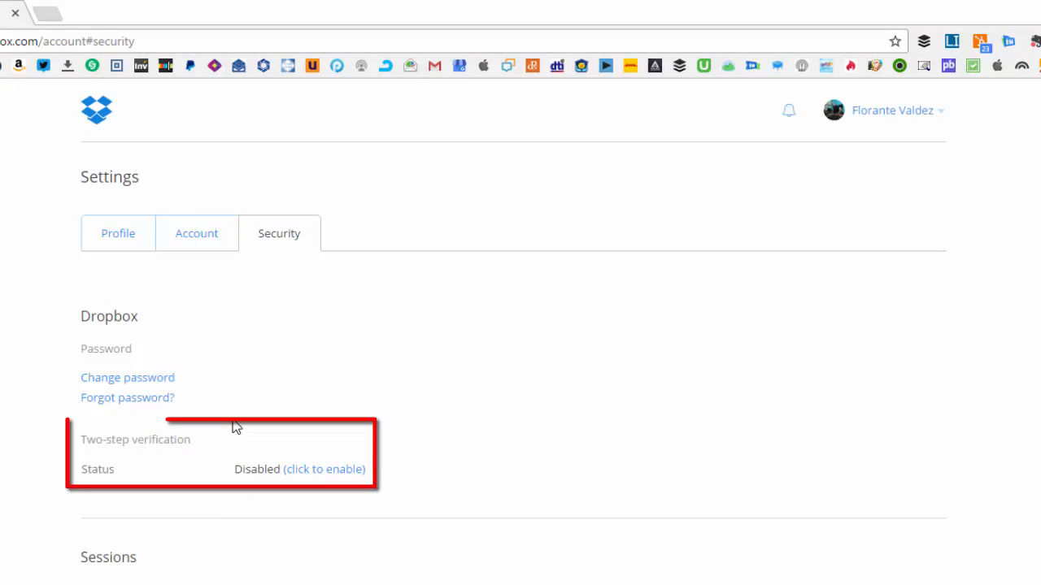
mouse_move(329, 474)
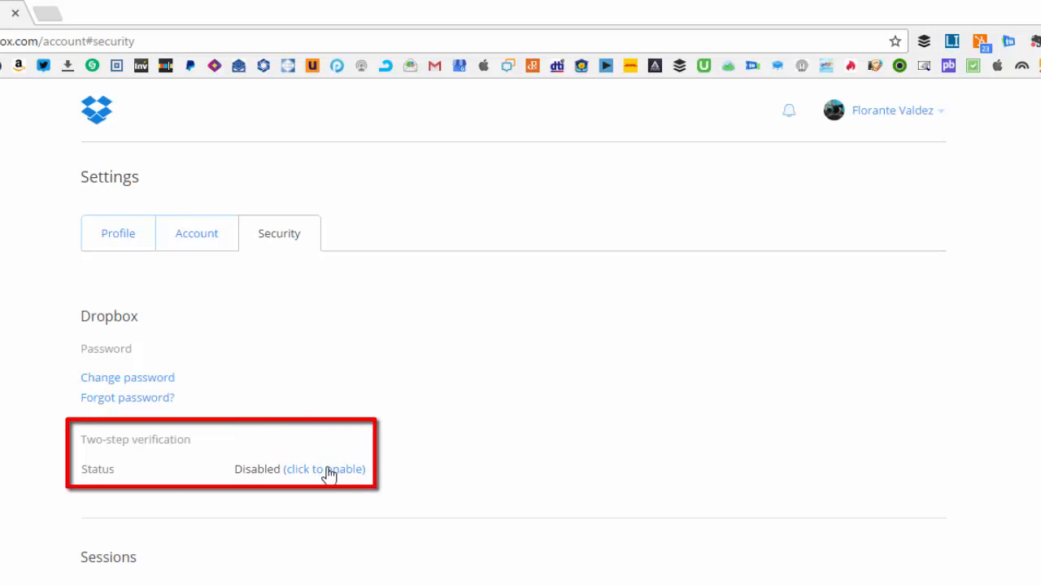
left_click(324, 469)
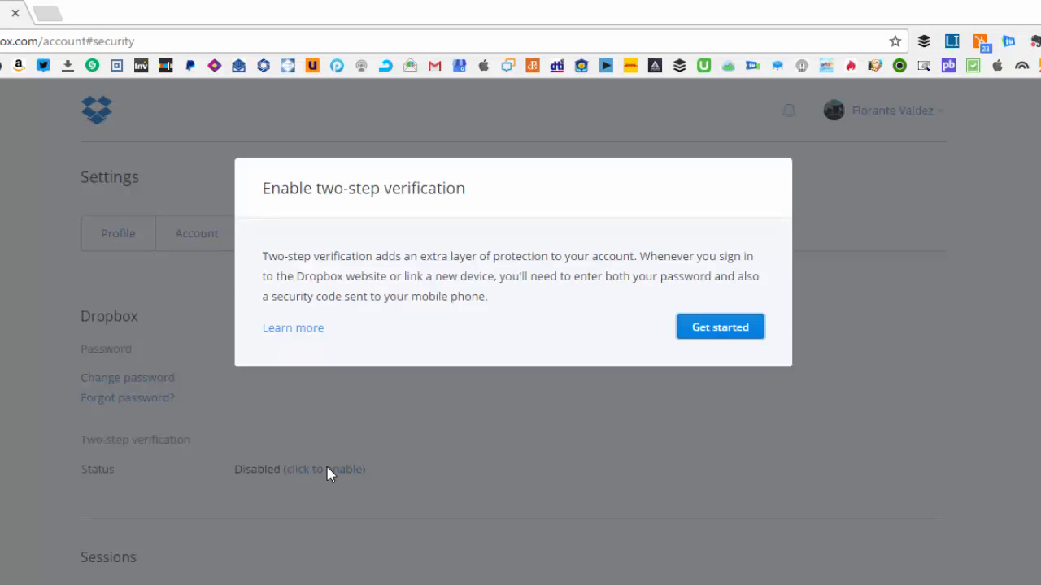
mouse_move(354, 456)
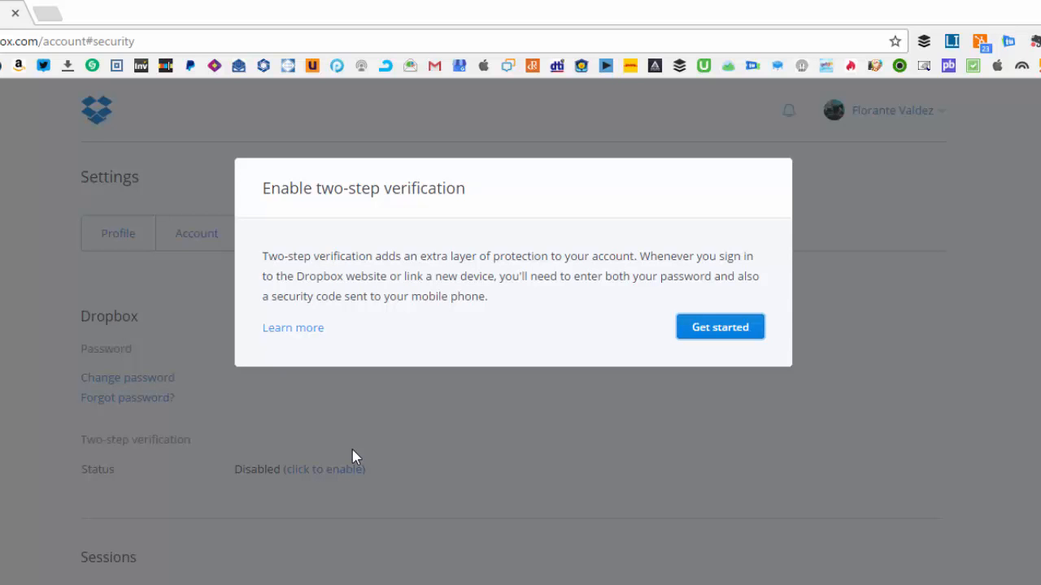
mouse_move(445, 344)
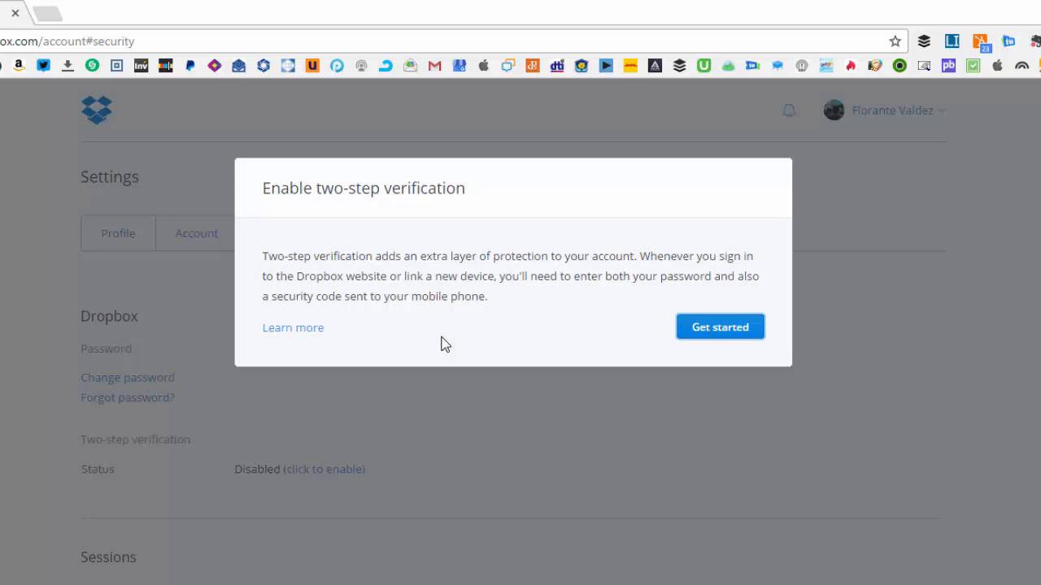
mouse_move(524, 335)
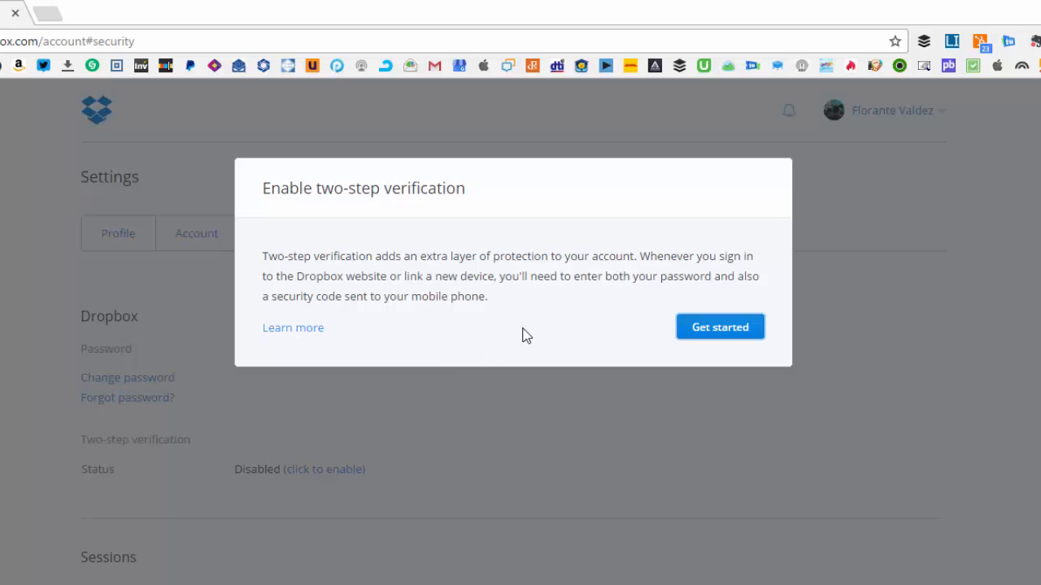
left_click(719, 326)
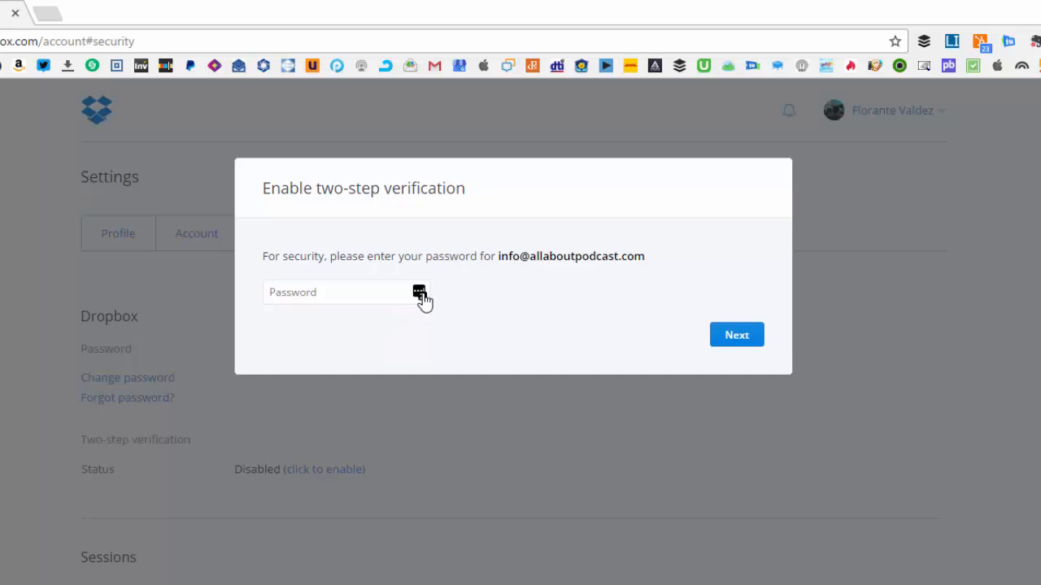
mouse_move(447, 325)
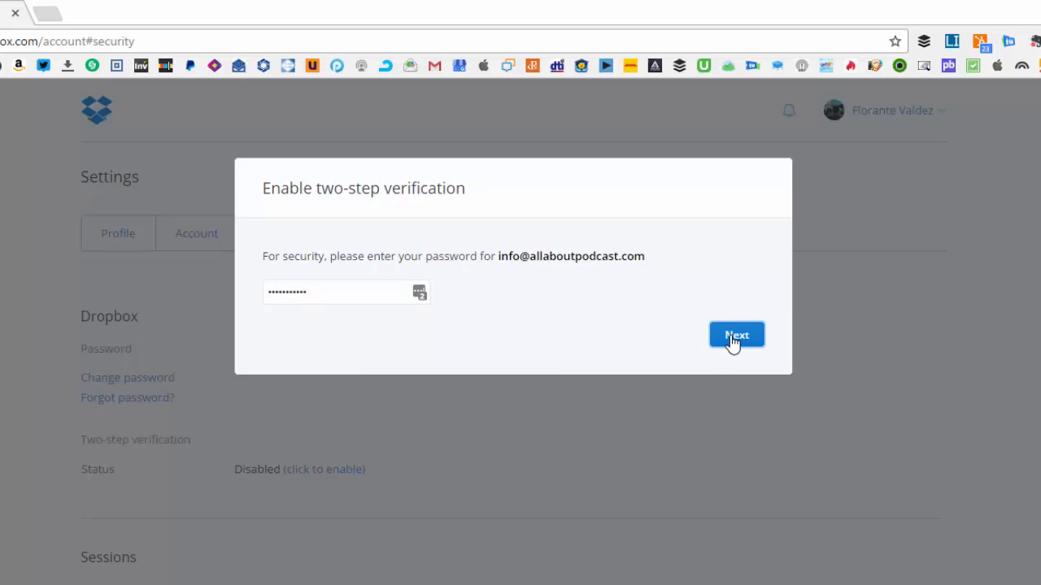
Submit the password, pick 'Use a mobile app' for codes, and show the authenticator QR code.
left_click(735, 334)
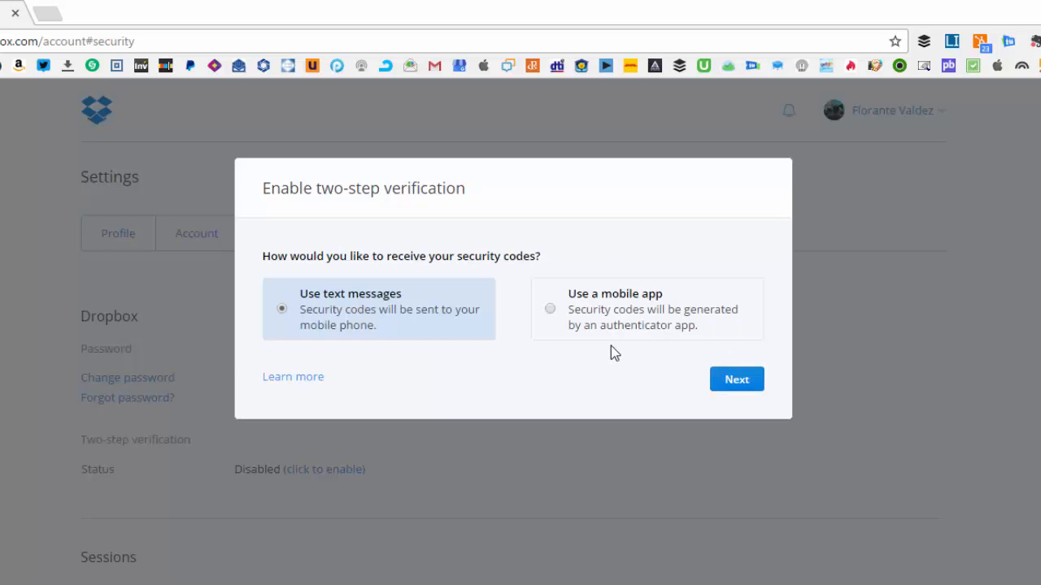
mouse_move(606, 371)
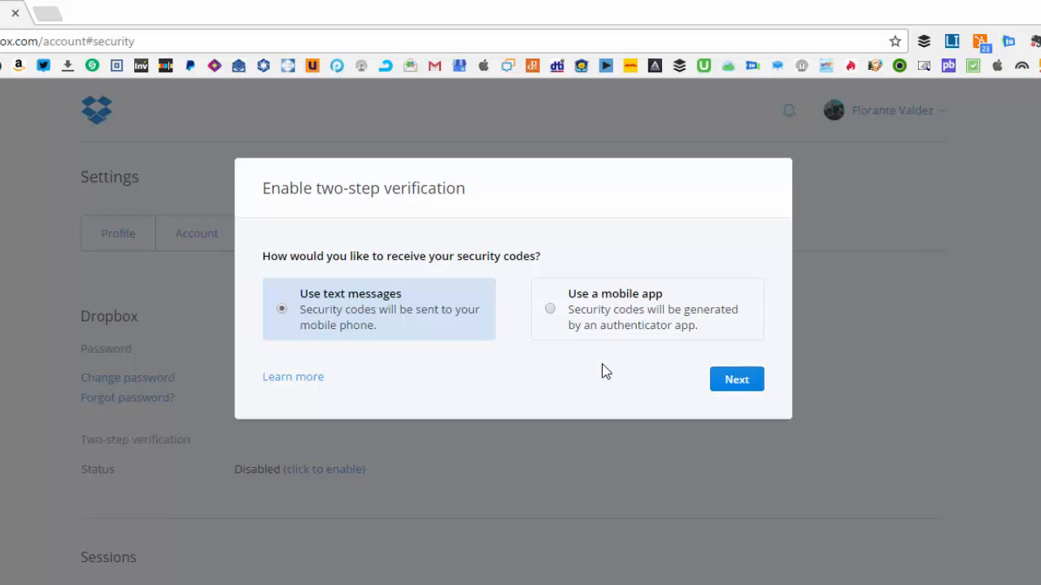
left_click(550, 308)
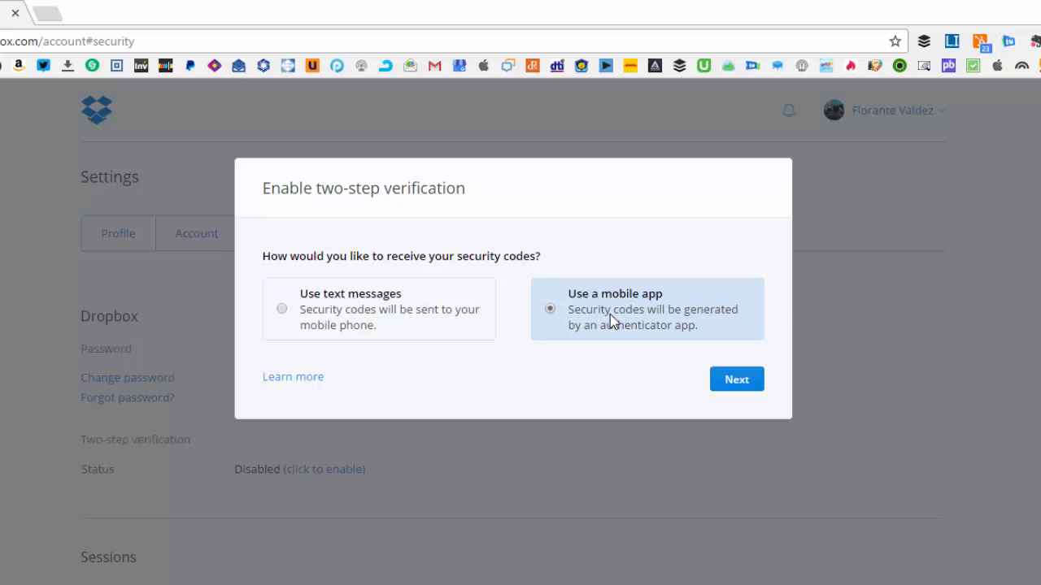
mouse_move(547, 378)
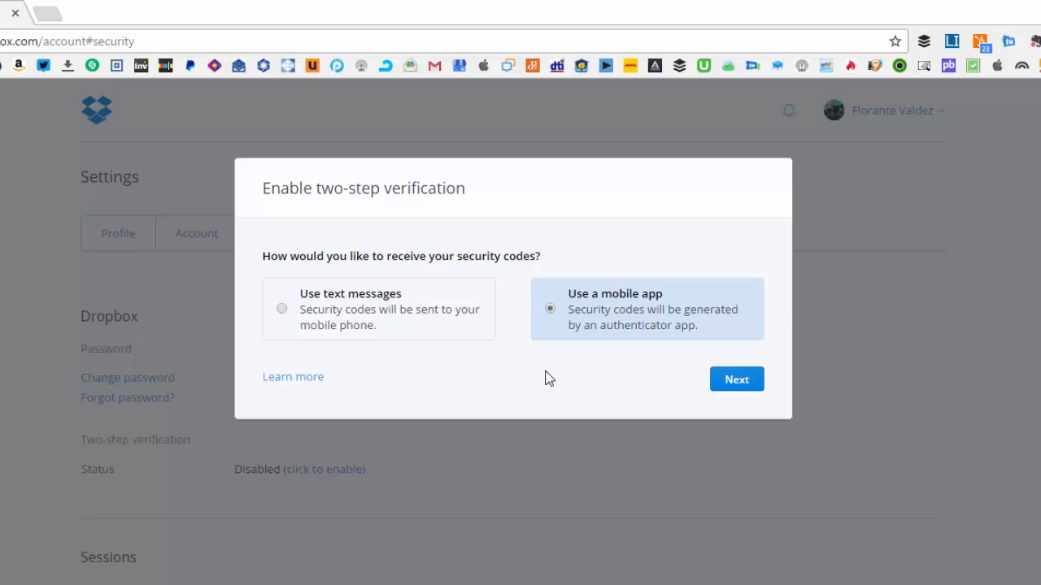
mouse_move(636, 372)
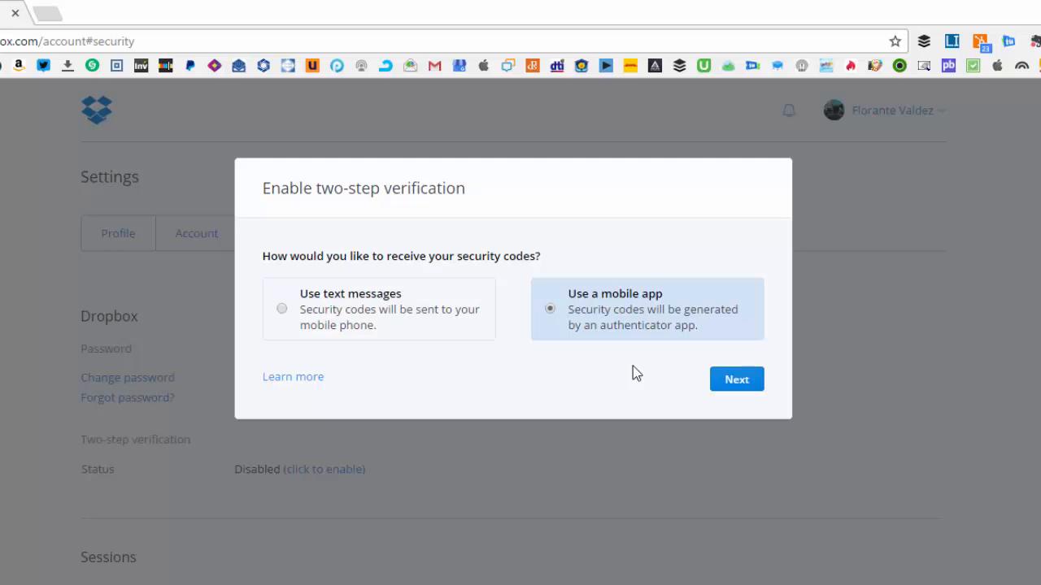
left_click(736, 379)
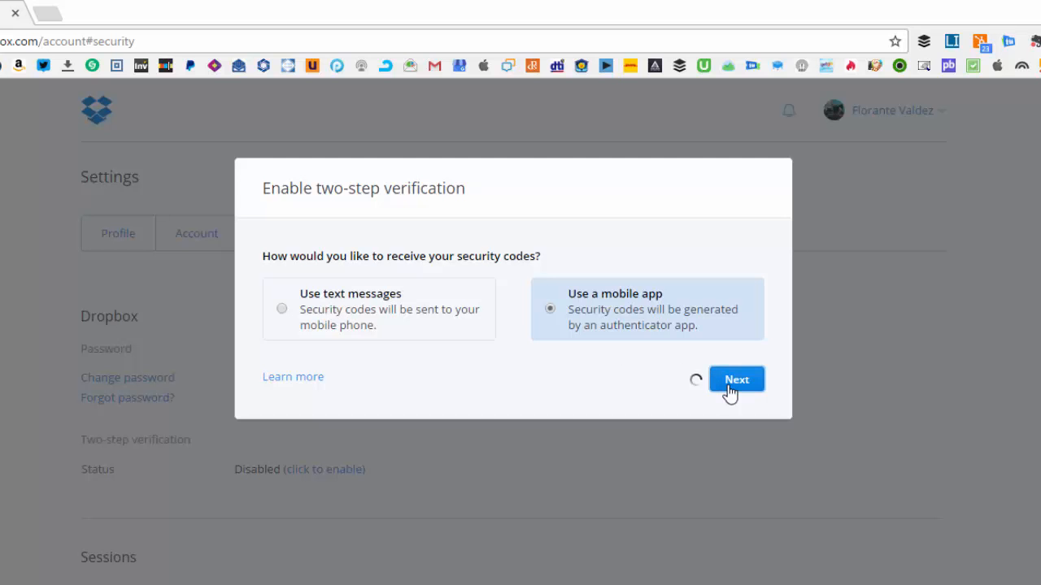
left_click(736, 379)
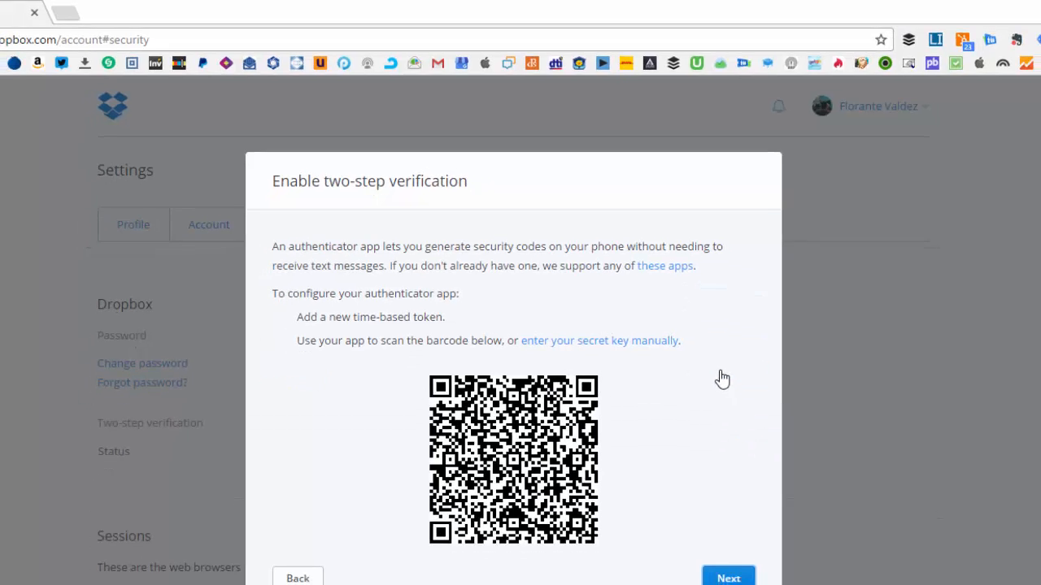
Connect the iPad through AirServer's QR code so its home screen mirrors on the desktop.
left_click(1000, 8)
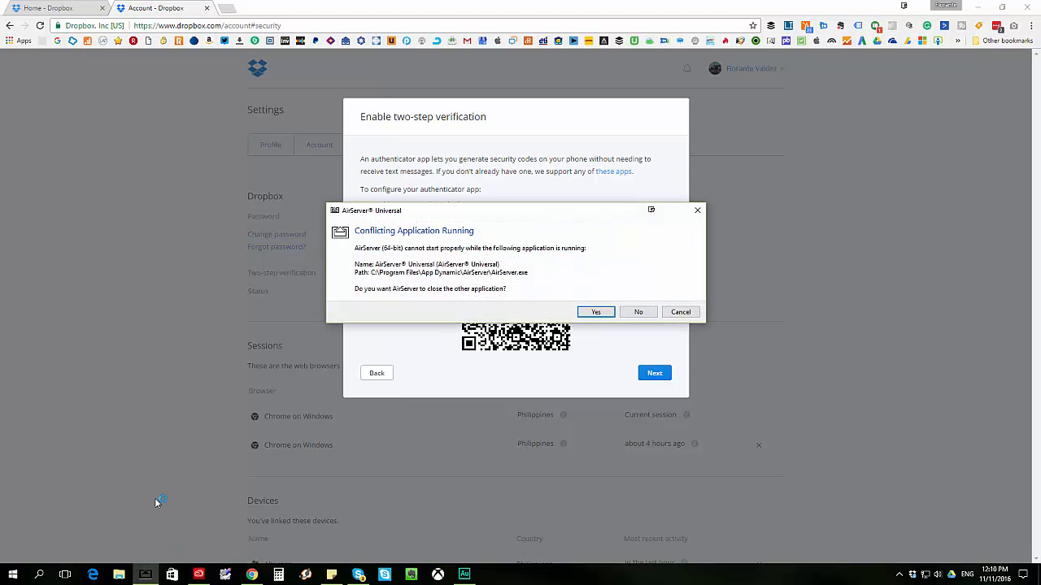
mouse_move(598, 293)
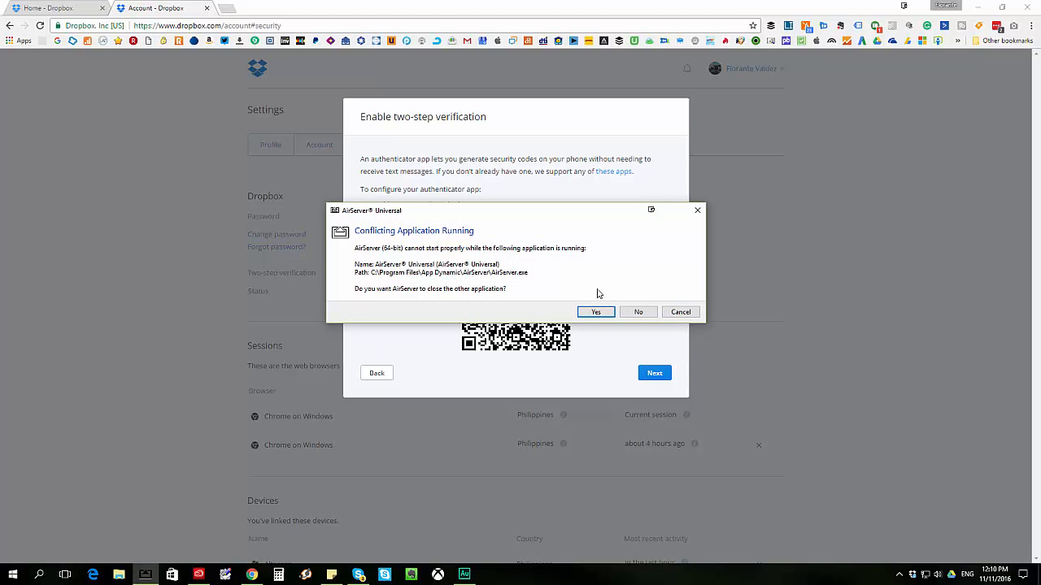
mouse_move(635, 301)
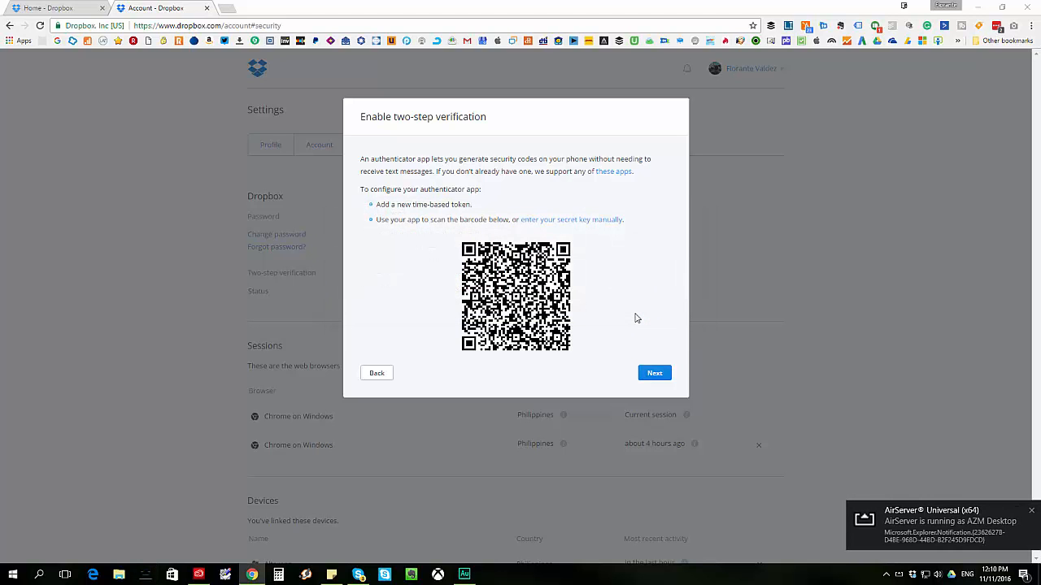
mouse_move(945, 518)
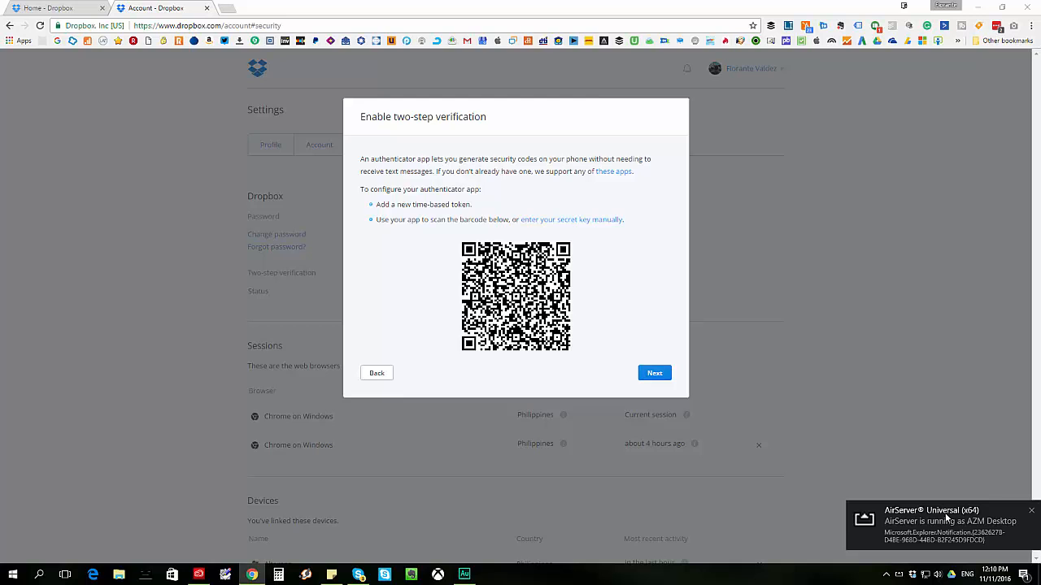
left_click(943, 520)
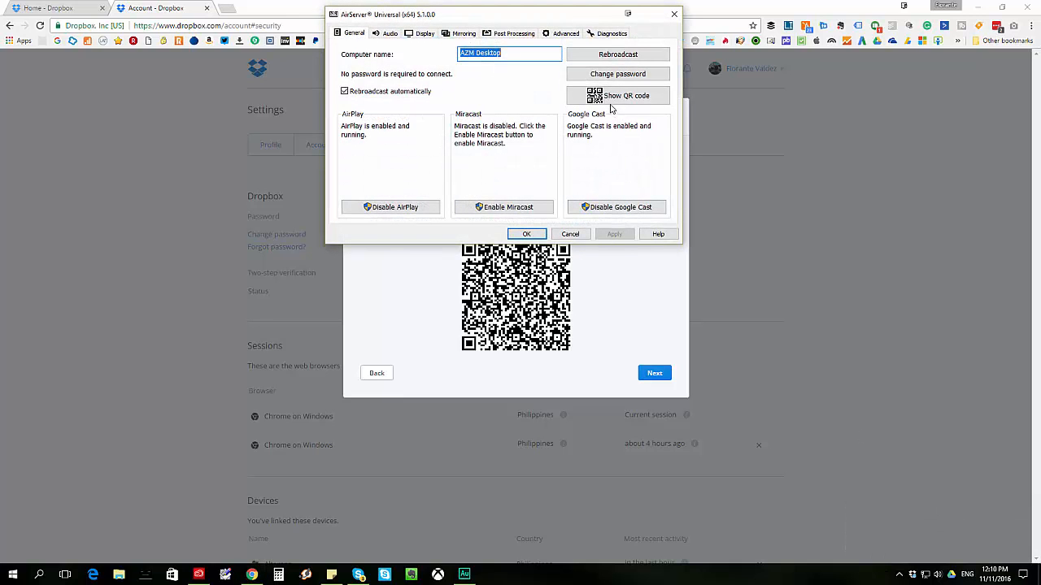
left_click(626, 95)
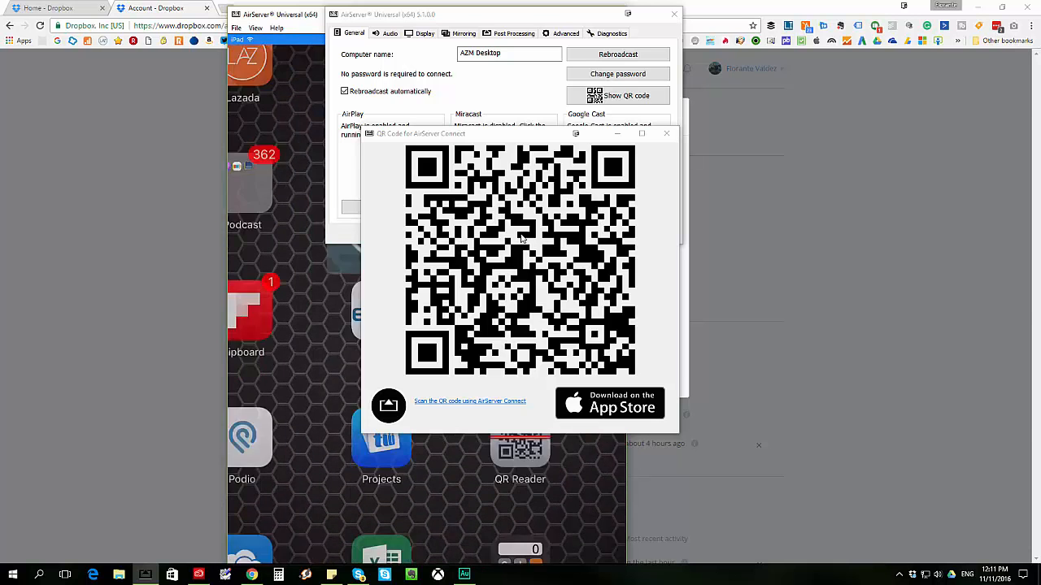
left_click(666, 133)
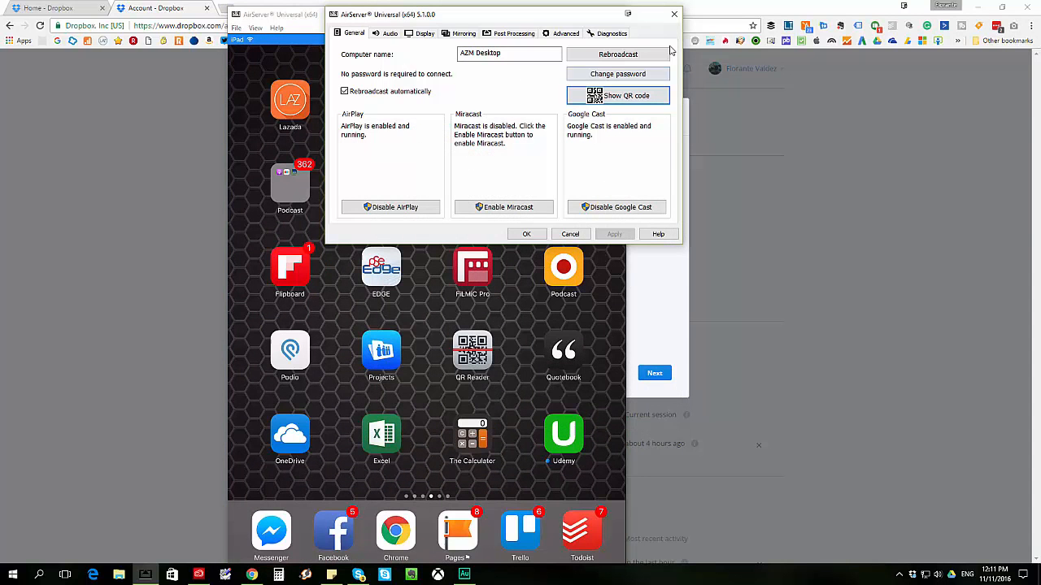
left_click(570, 233)
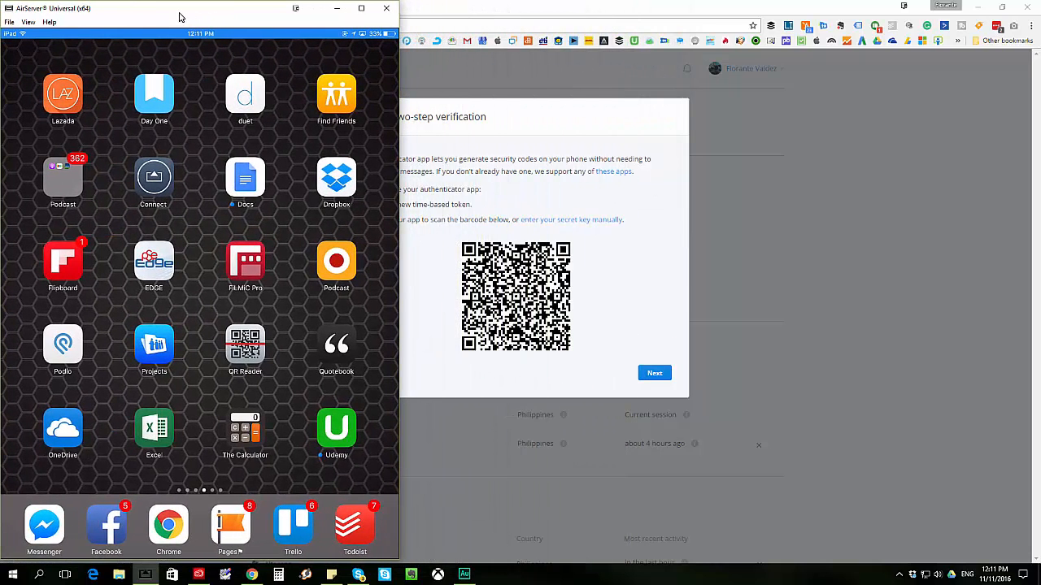
In Google Authenticator on the iPad, add an entry by scanning Dropbox's QR code.
left_click(386, 8)
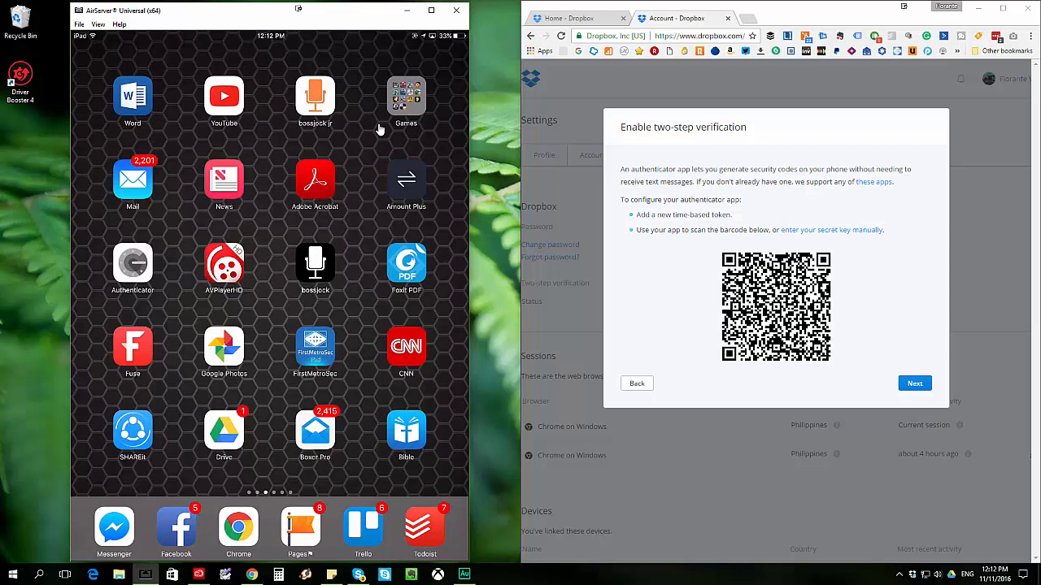
left_click(132, 260)
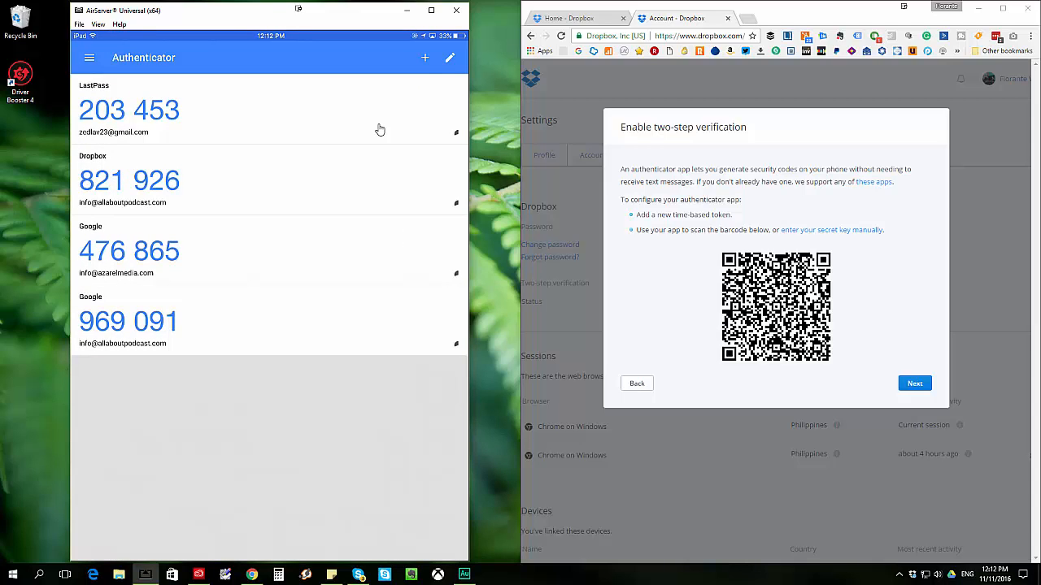
left_click(425, 58)
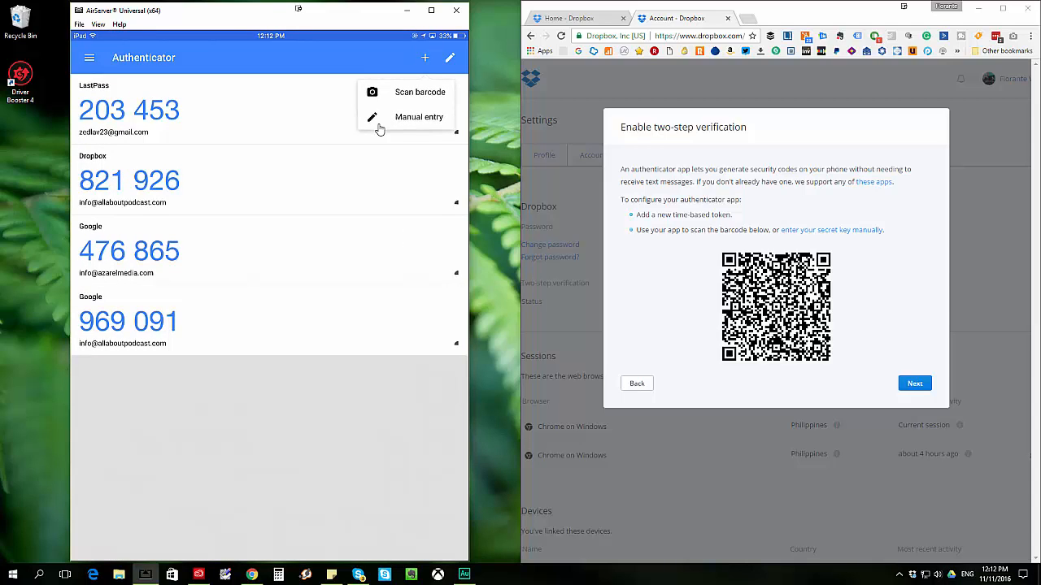
left_click(419, 91)
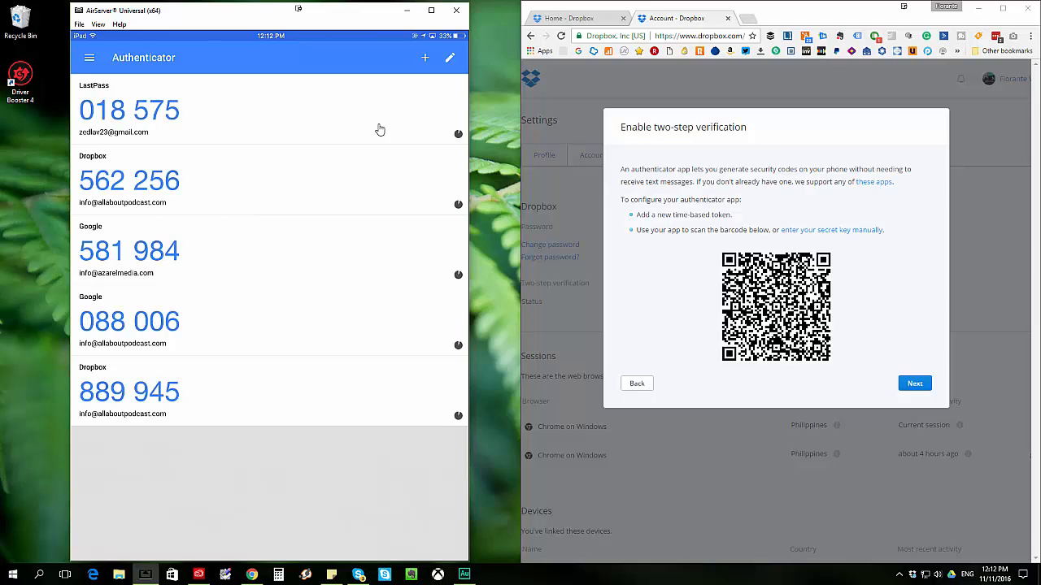
mouse_move(423, 117)
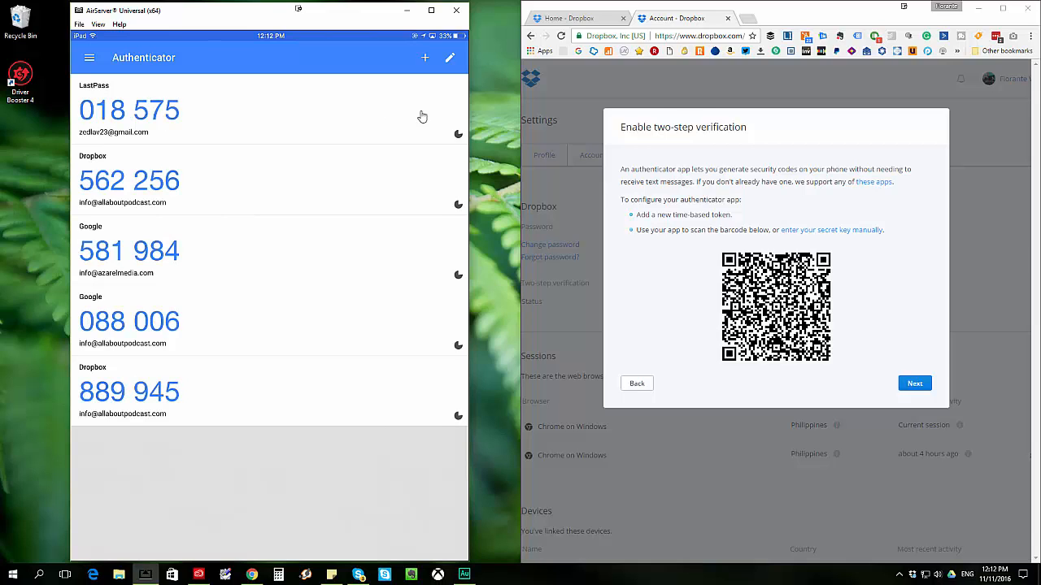
mouse_move(882, 311)
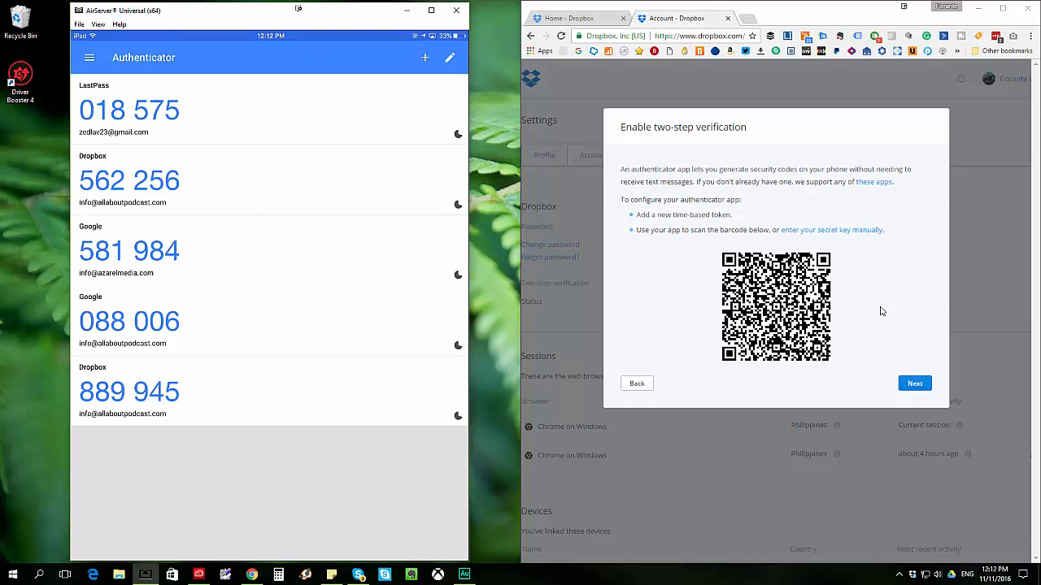
mouse_move(887, 306)
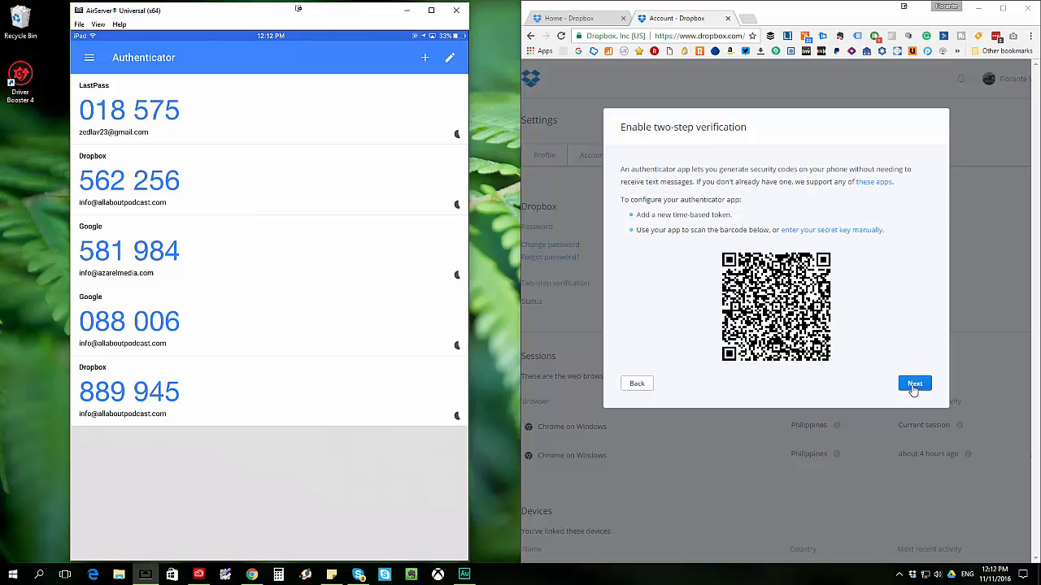
left_click(915, 383)
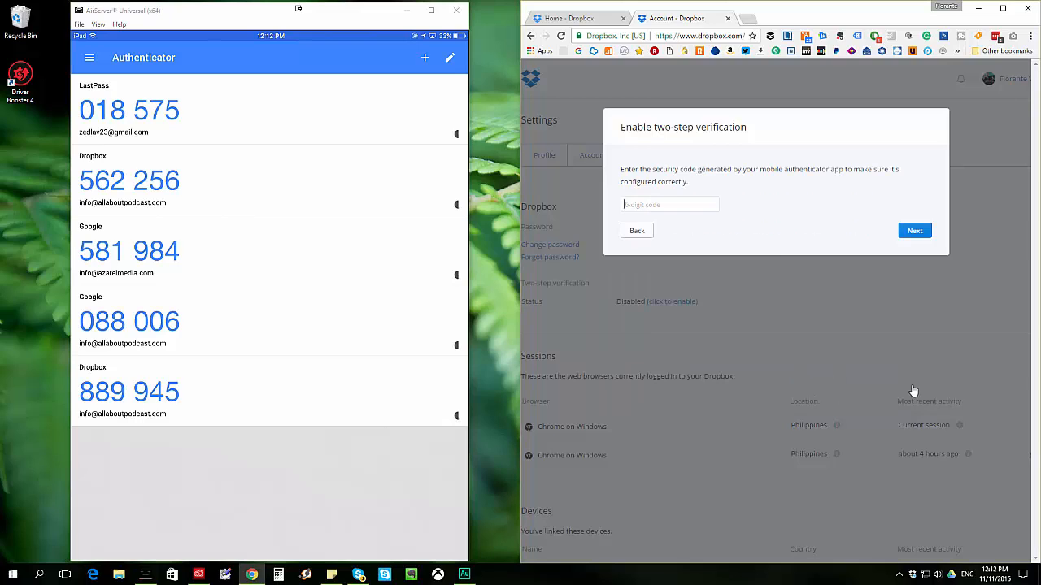
mouse_move(778, 259)
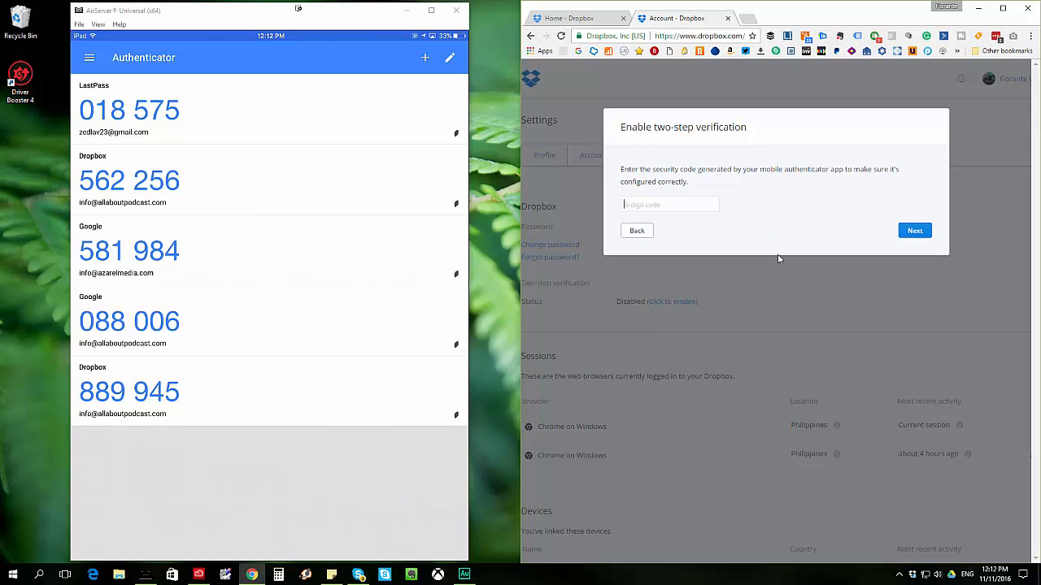
left_click(669, 204)
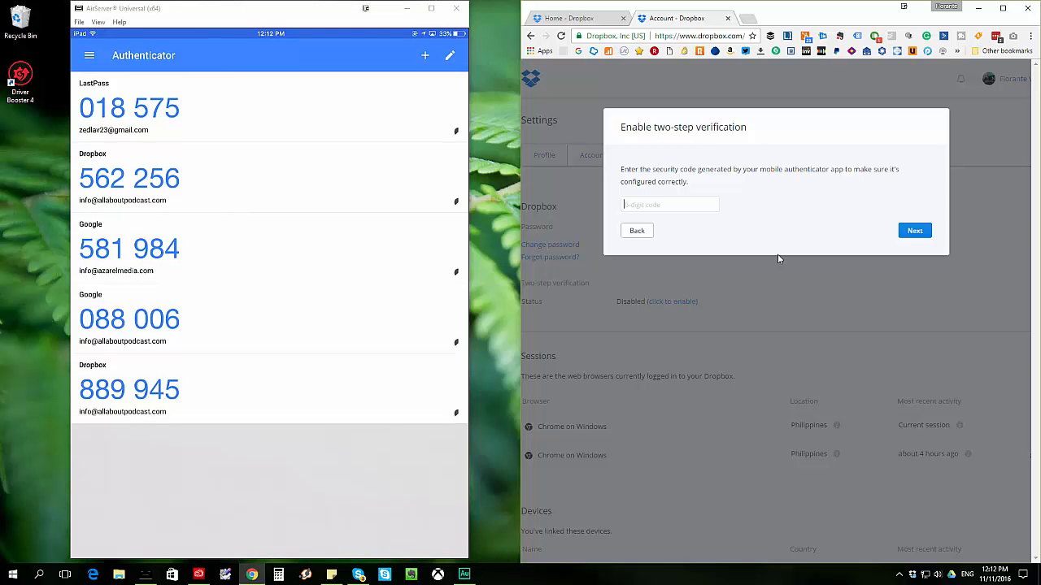
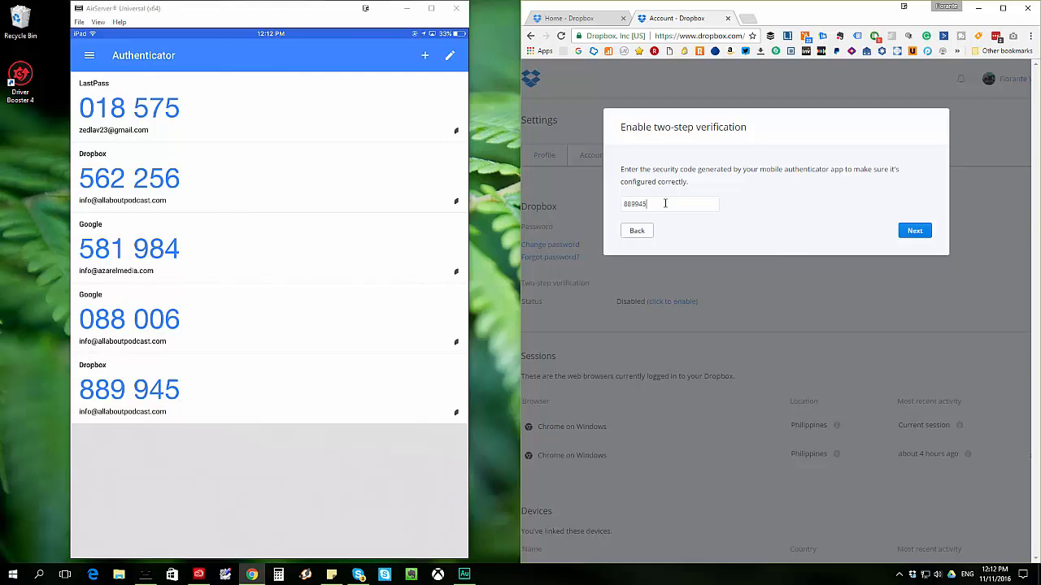
left_click(914, 230)
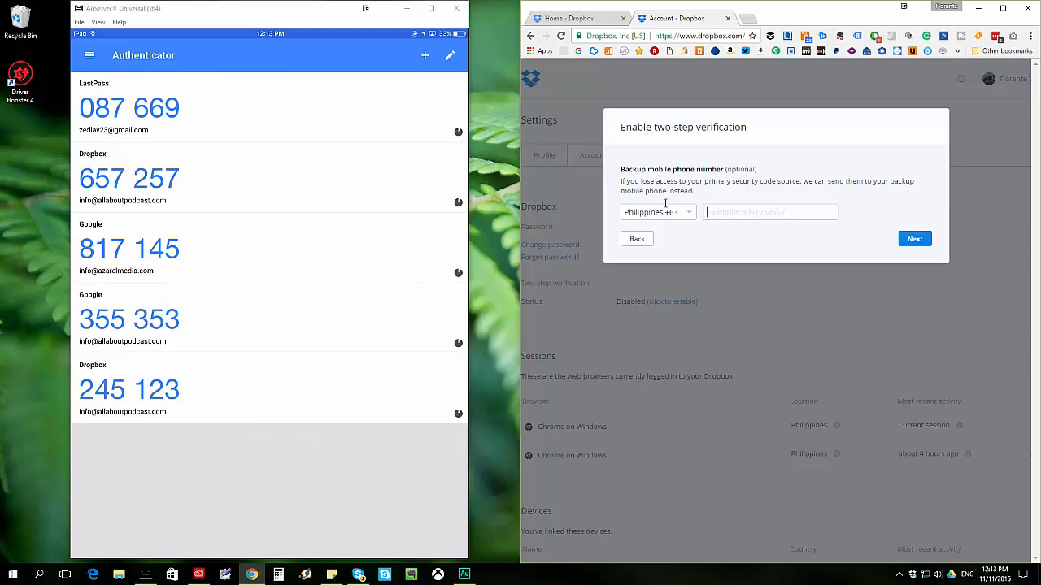
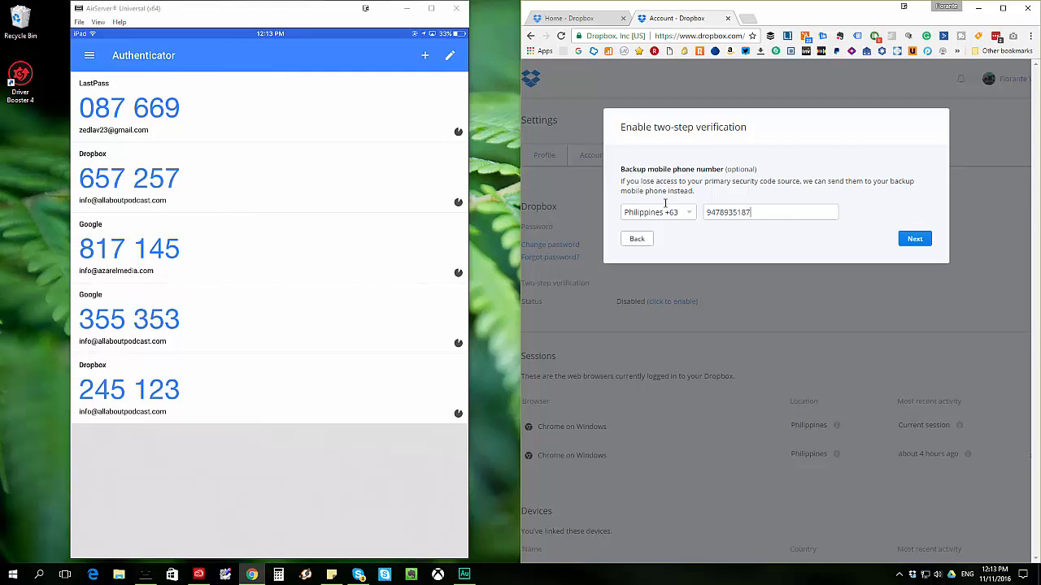
Save the backup number, close the iPad mirror, and confirm enabling two-step verification.
left_click(914, 238)
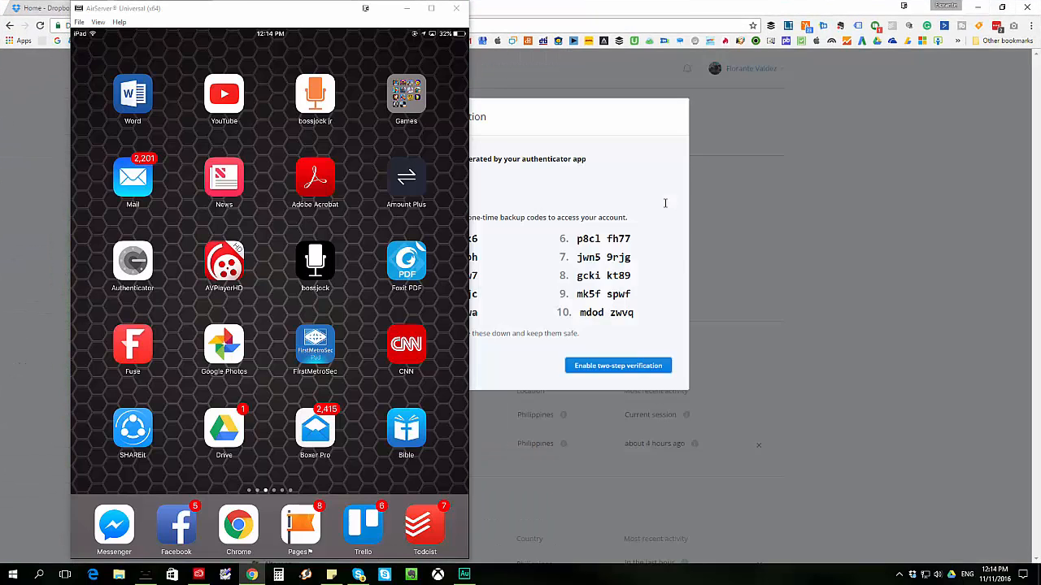
left_click(455, 9)
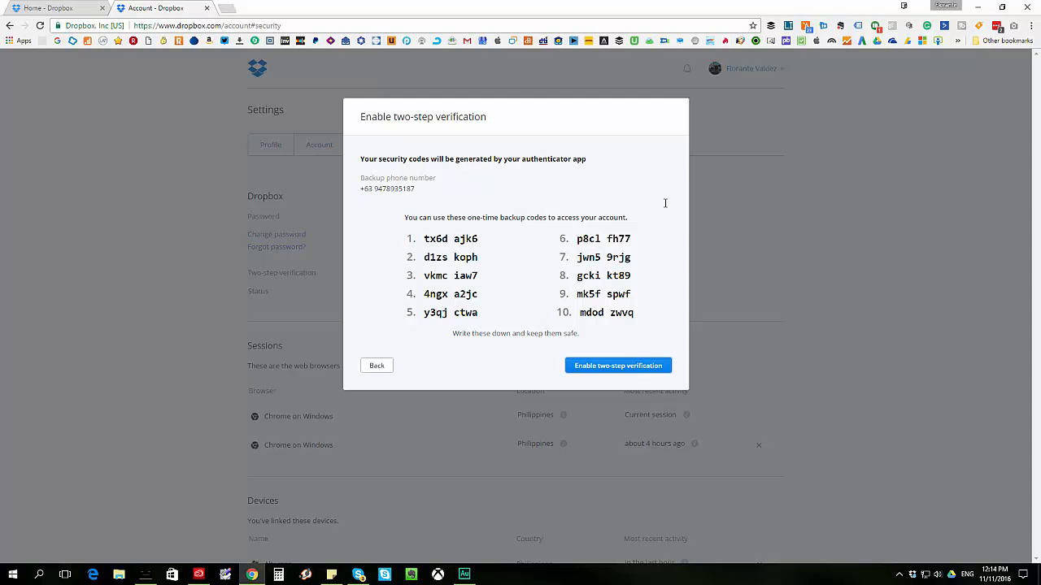
left_click(617, 365)
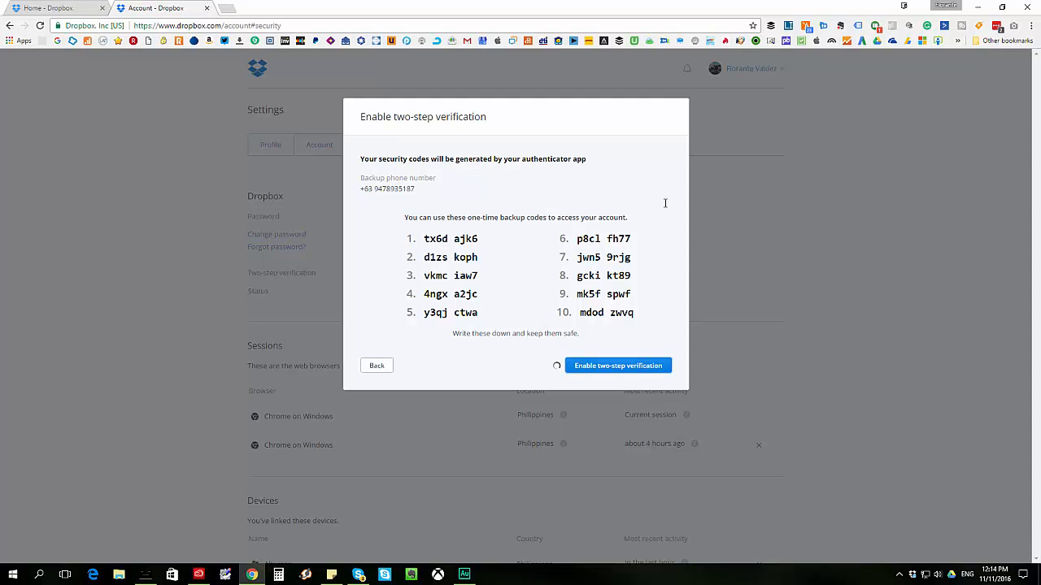
left_click(617, 365)
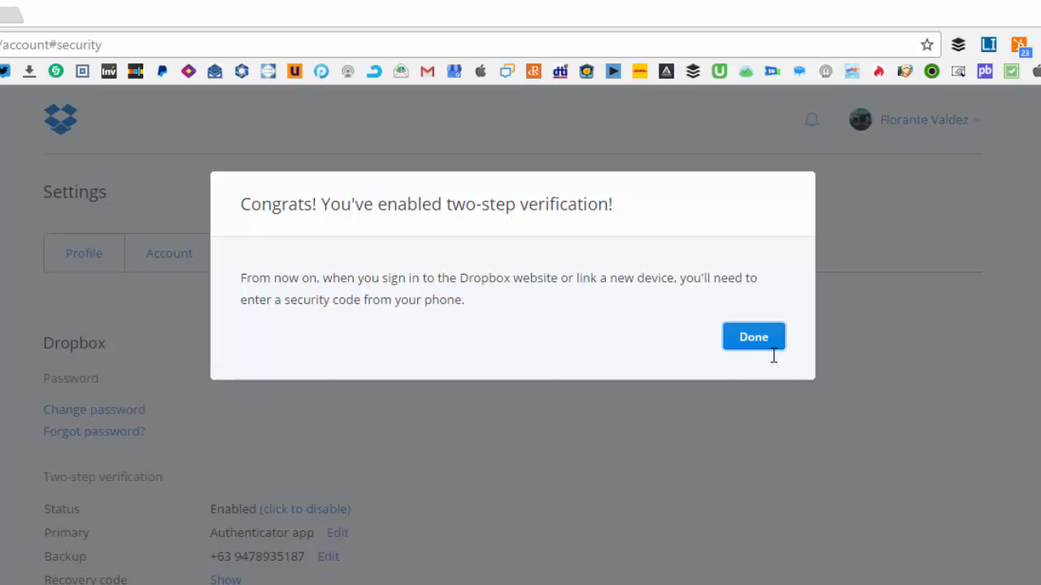
left_click(752, 337)
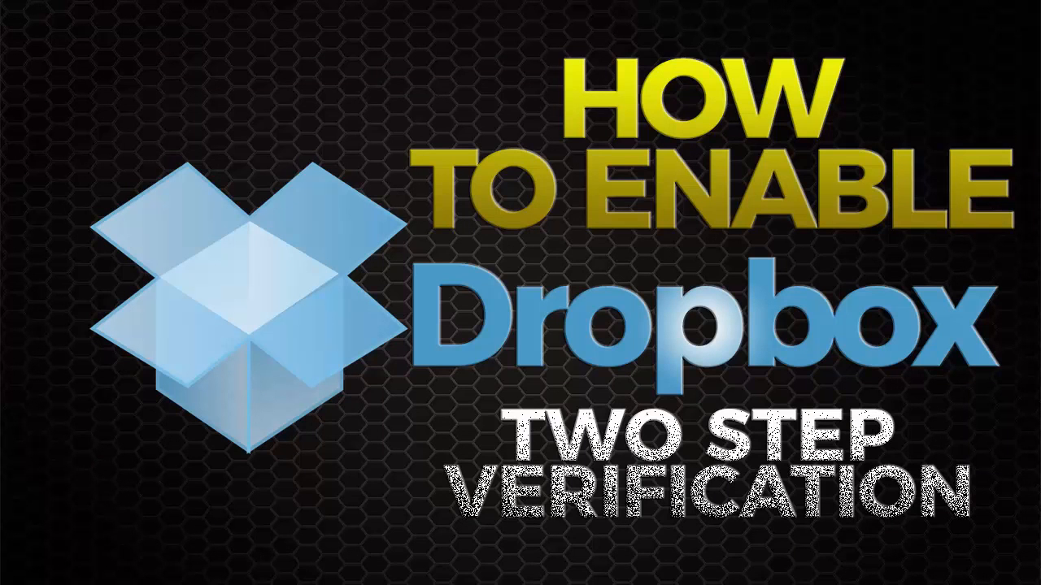